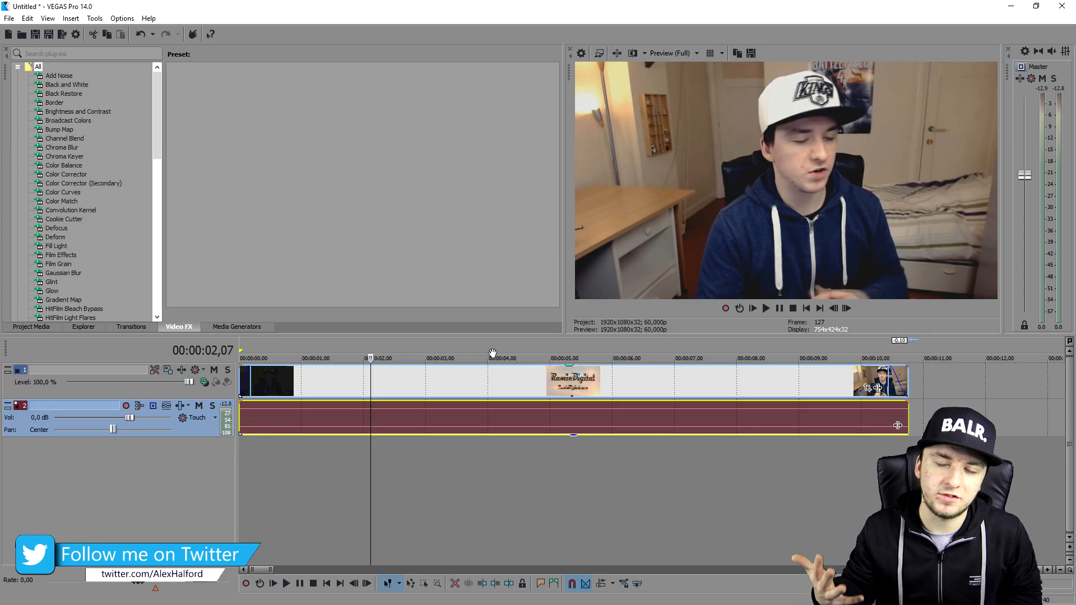
mouse_move(699, 223)
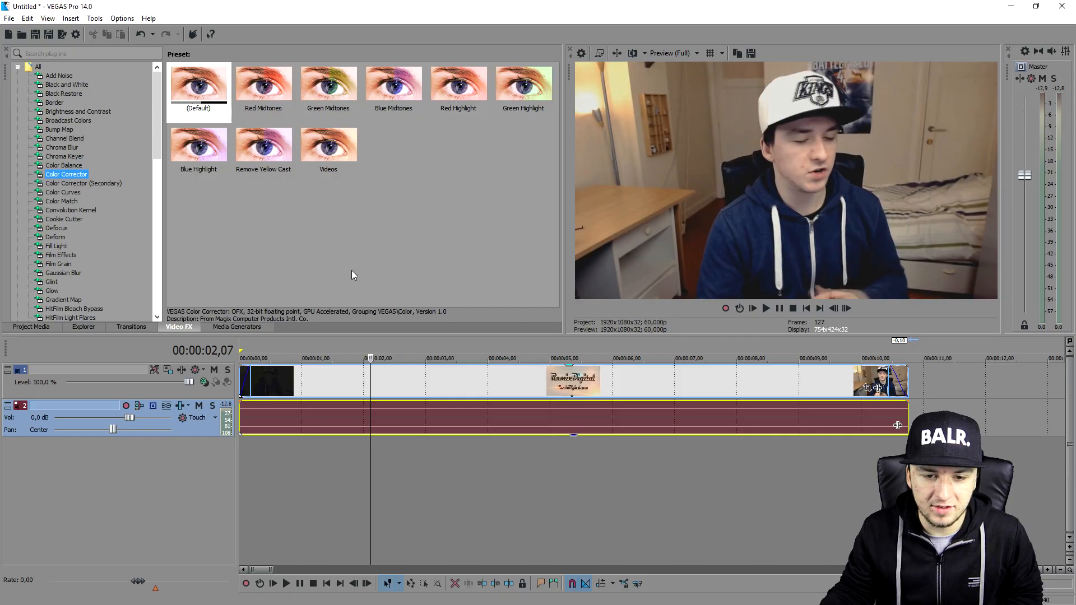
mouse_move(295, 153)
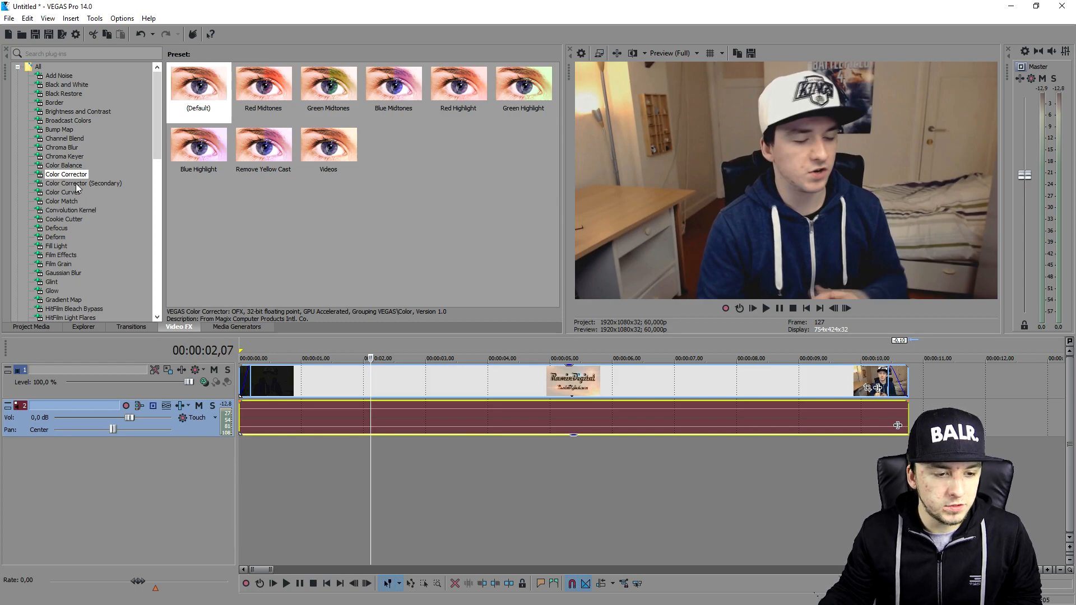
- Apply the Color Corrector effect to the webcam clip to open its settings
click(66, 174)
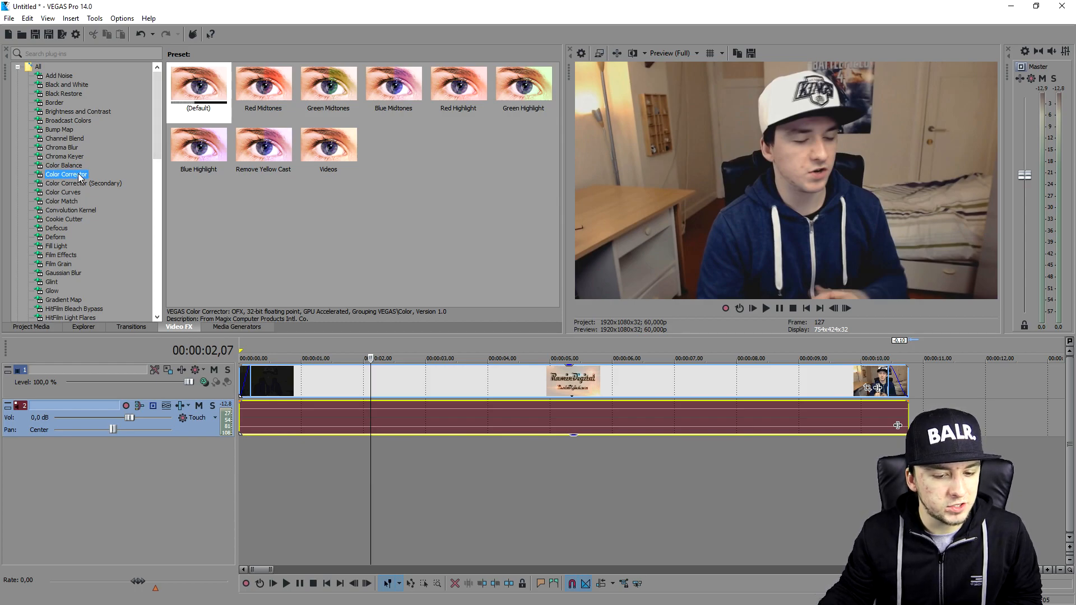
double_click(66, 174)
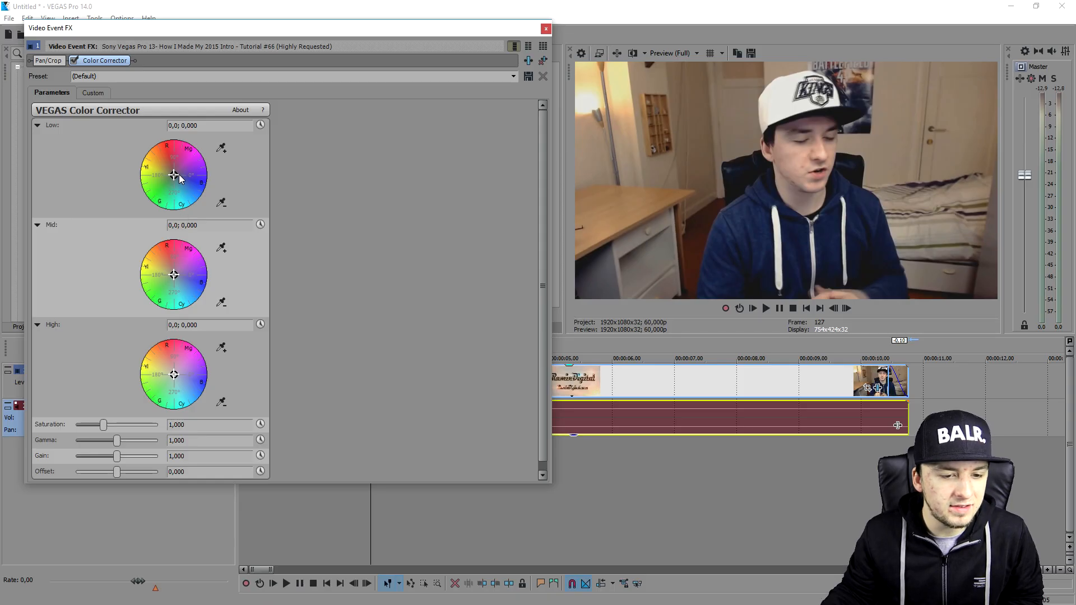
- Tint the shadows with the Low wheel, trying a stronger shift before easing back to subtle
drag(174, 173, 180, 177)
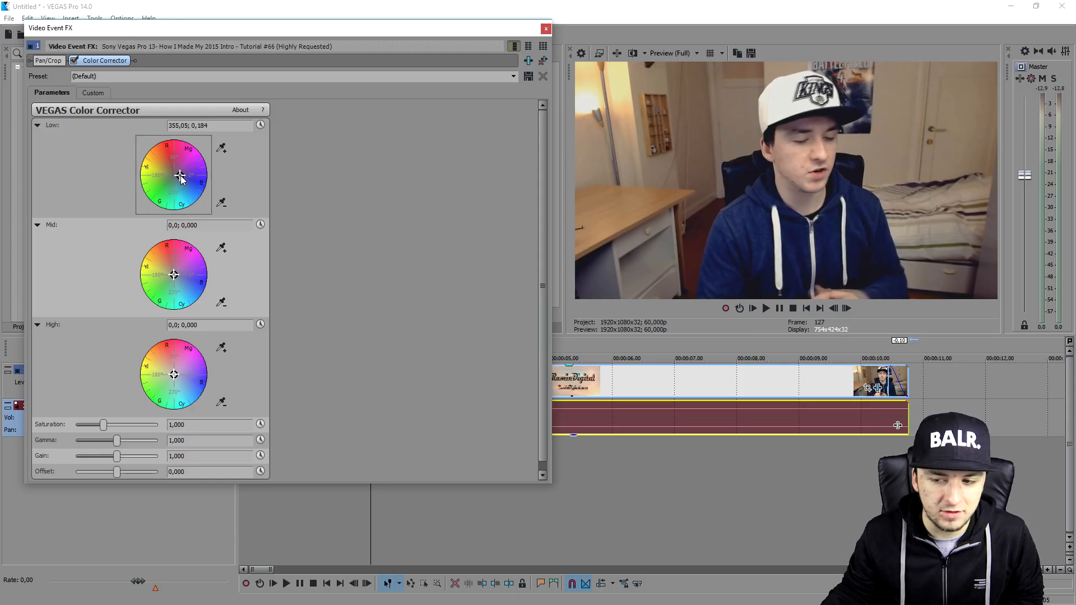
drag(180, 176, 190, 181)
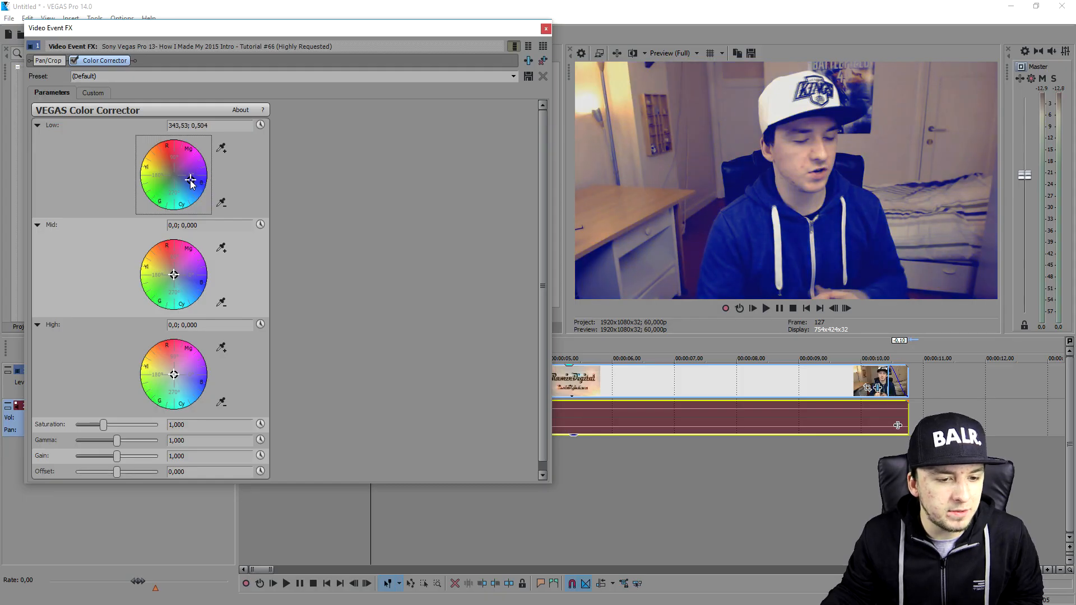
drag(189, 181, 177, 180)
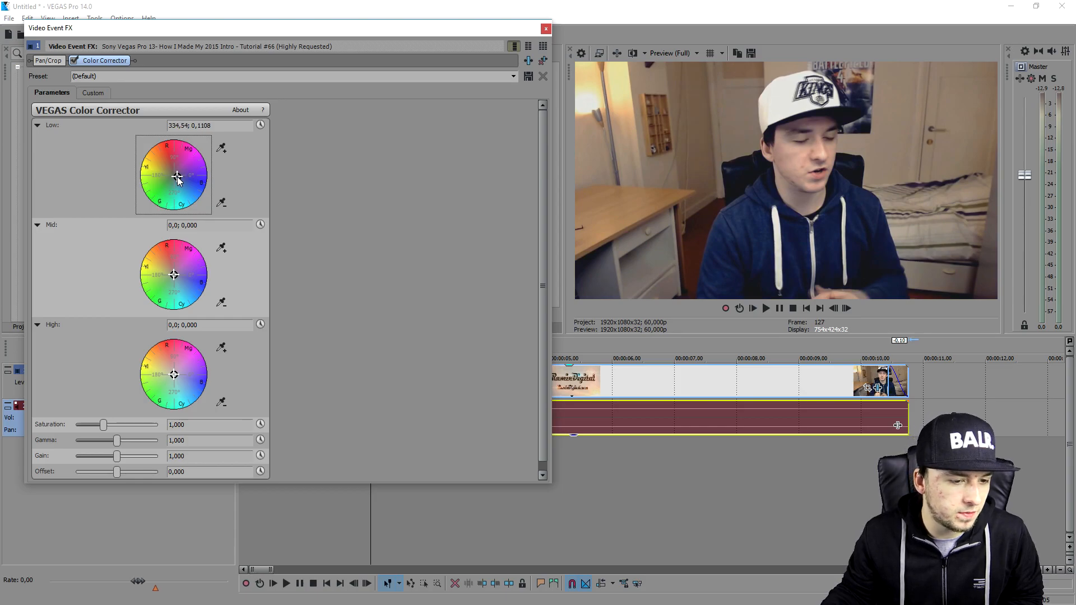
- Give the midtones and highlights subtle tints with the Mid and High wheels
drag(174, 275, 189, 279)
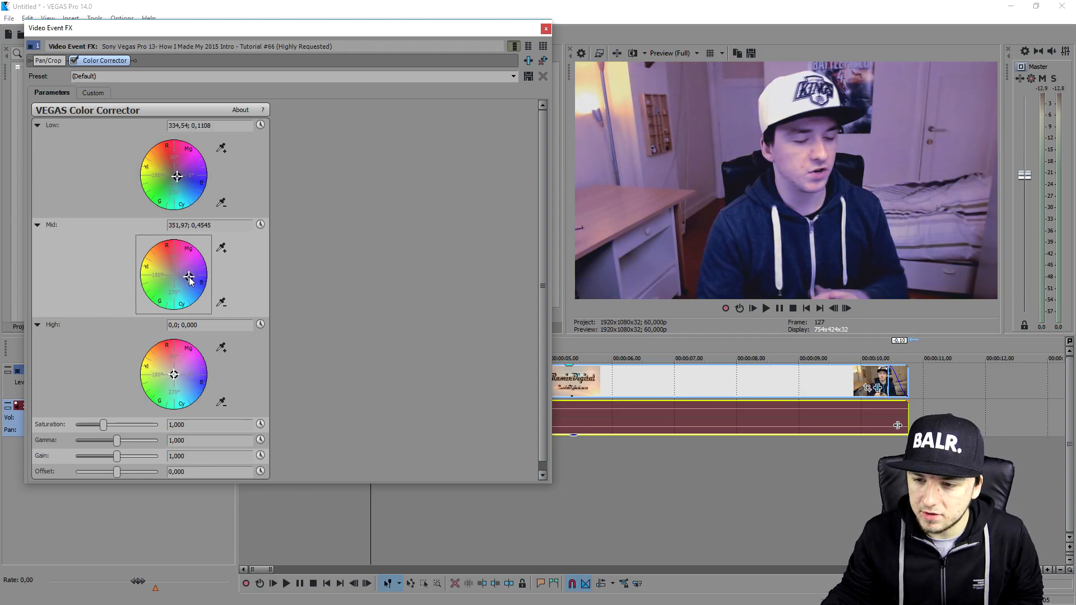
drag(188, 278, 199, 279)
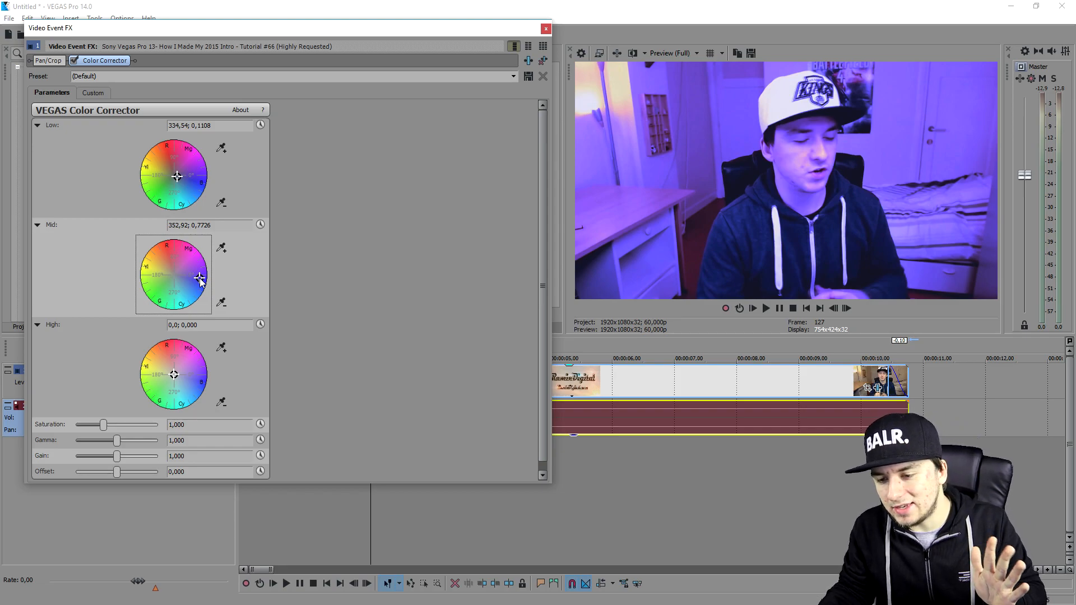
drag(199, 278, 175, 275)
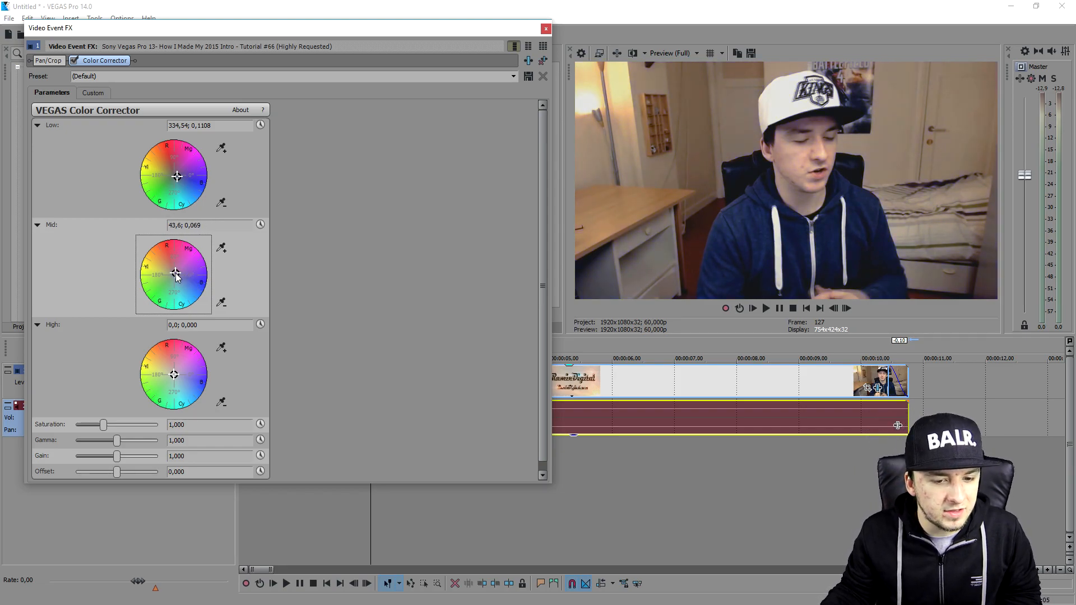
drag(175, 275, 174, 269)
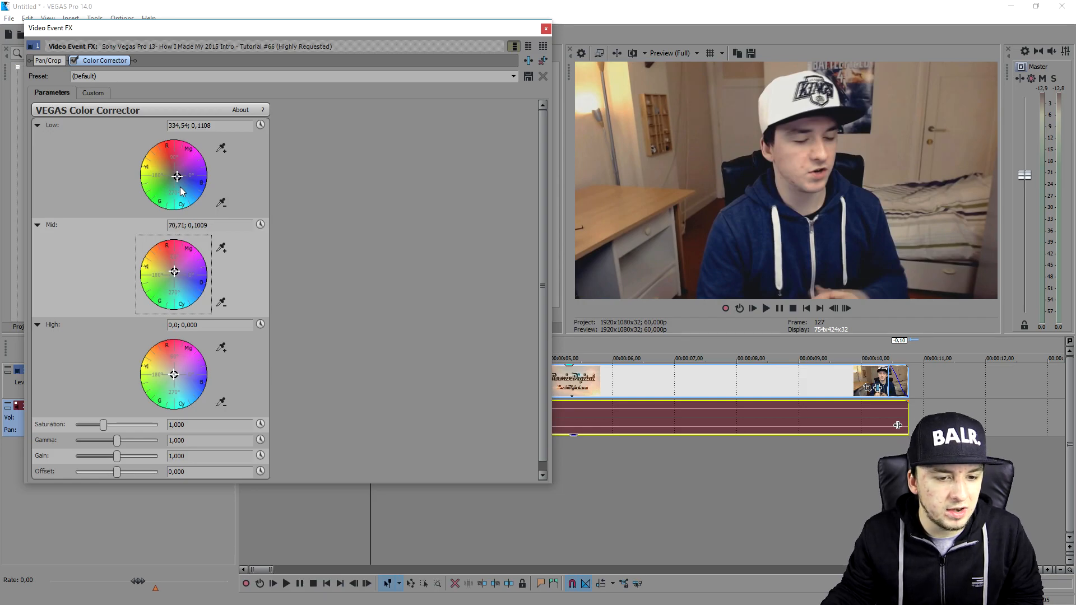
drag(174, 375, 183, 377)
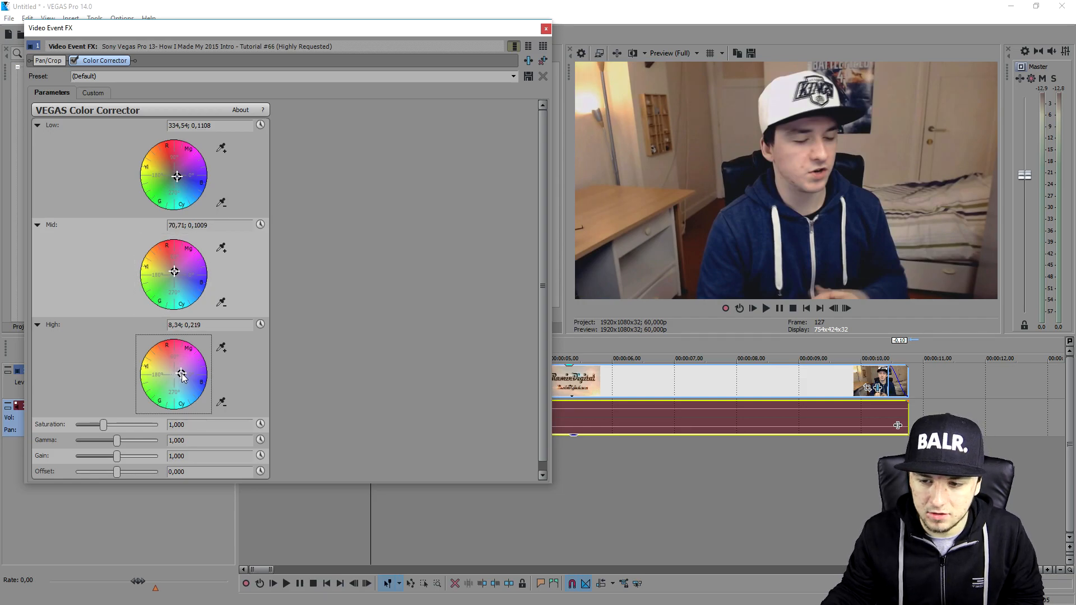
drag(183, 376, 174, 371)
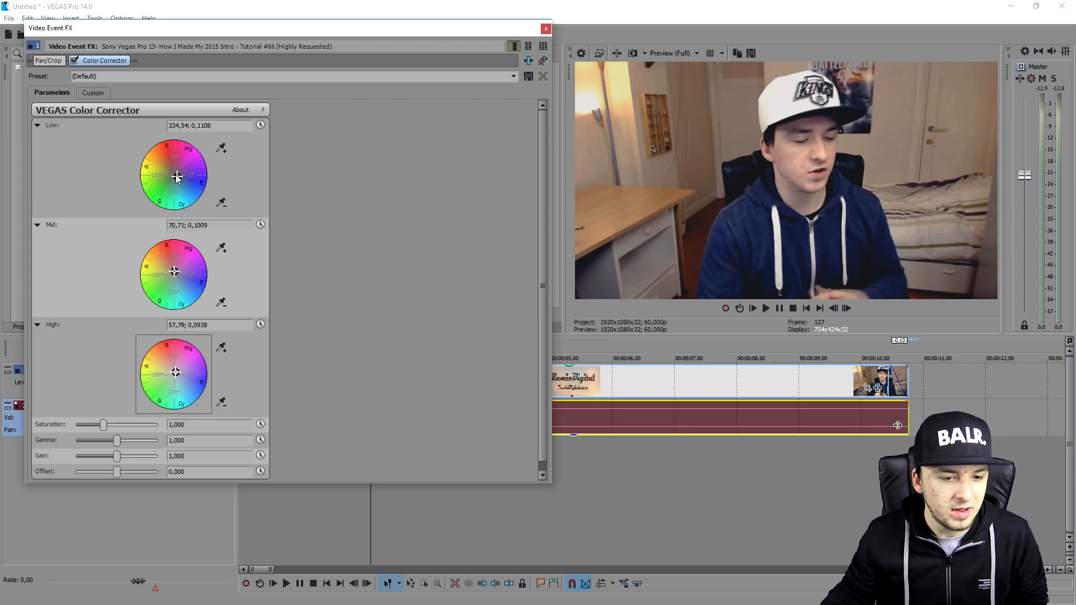
- Rework the Low wheel shadow tint through several hues, settling at a subtle 160,9; 0,194
drag(175, 175, 167, 169)
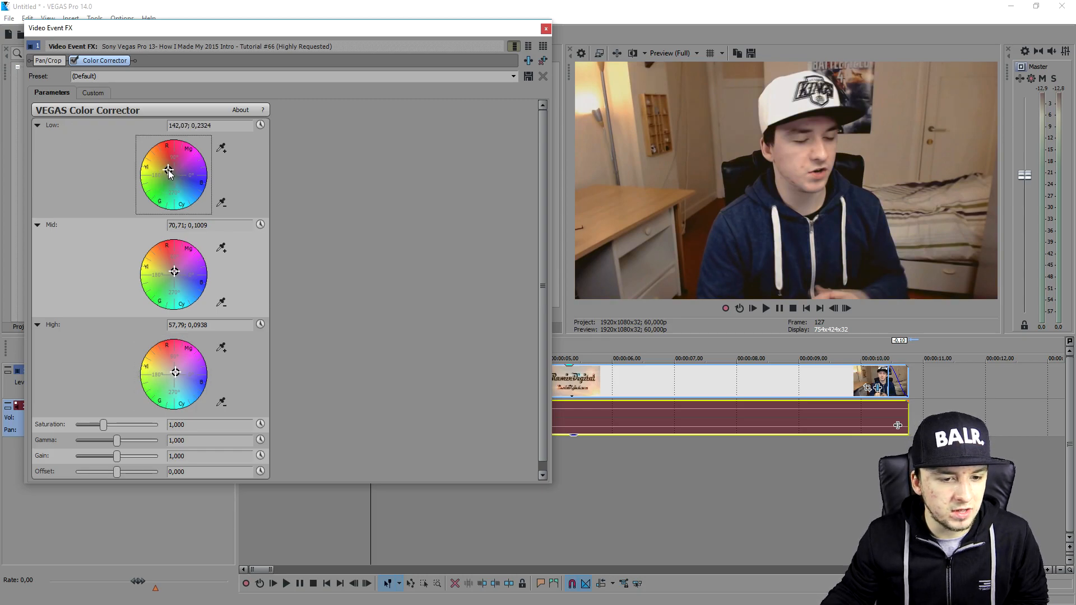
drag(170, 172, 168, 173)
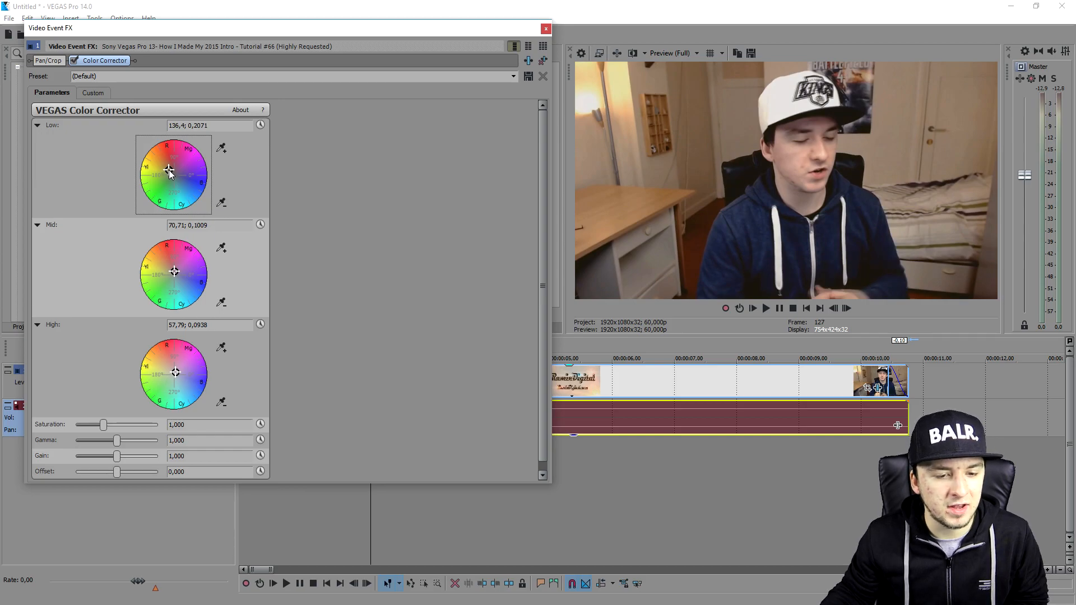
drag(169, 171, 174, 175)
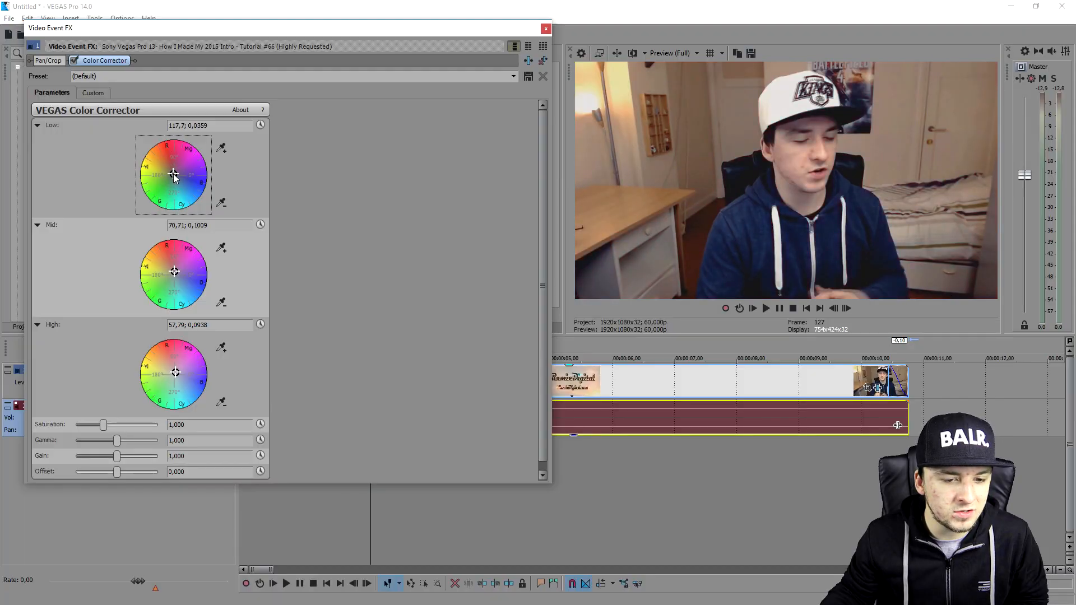
drag(174, 174, 163, 163)
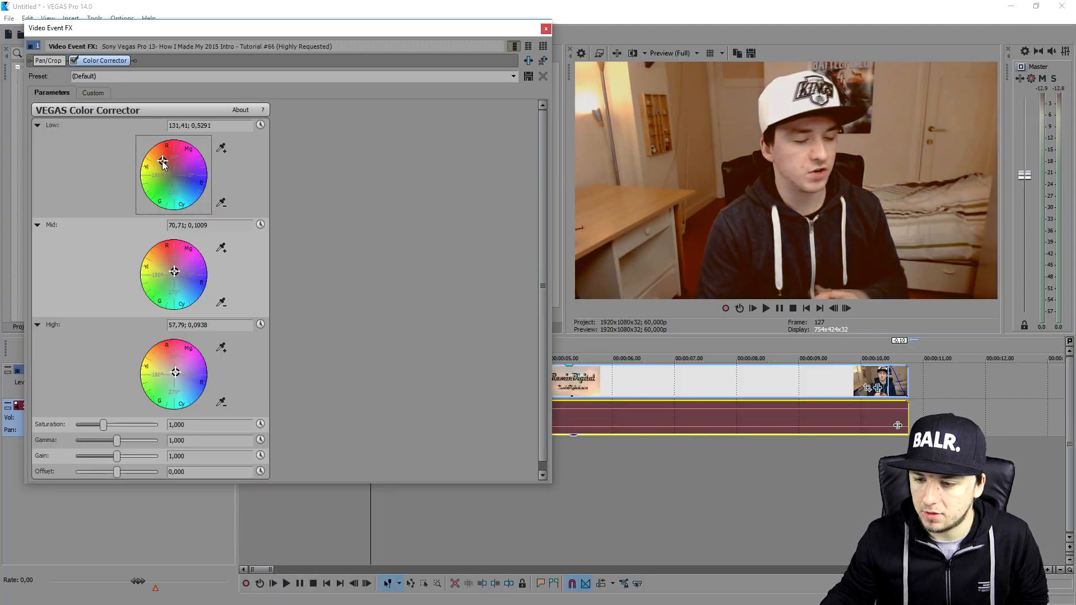
drag(163, 163, 172, 180)
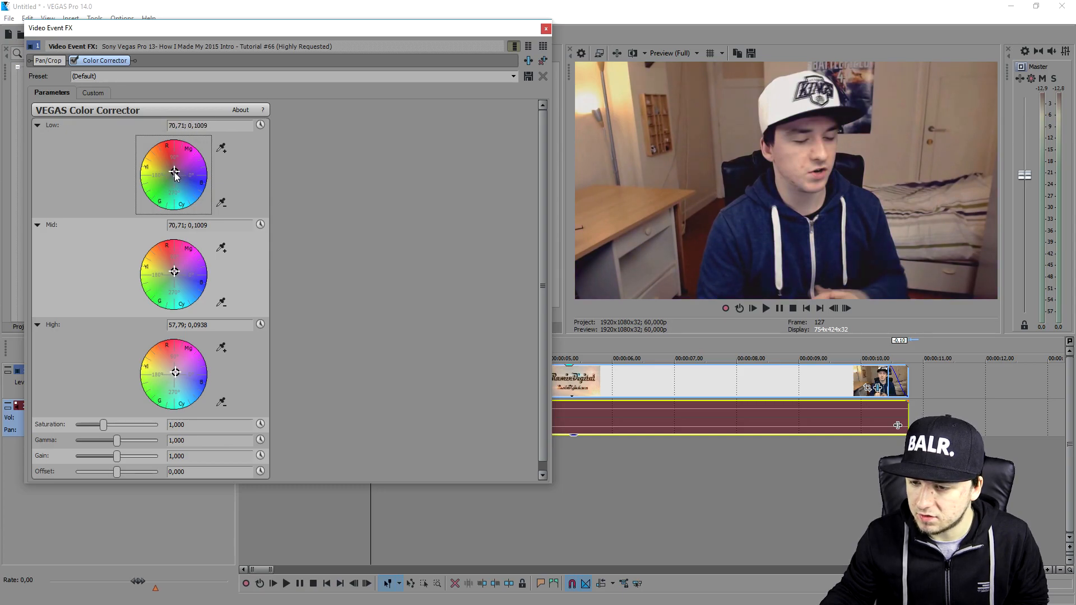
drag(174, 172, 171, 177)
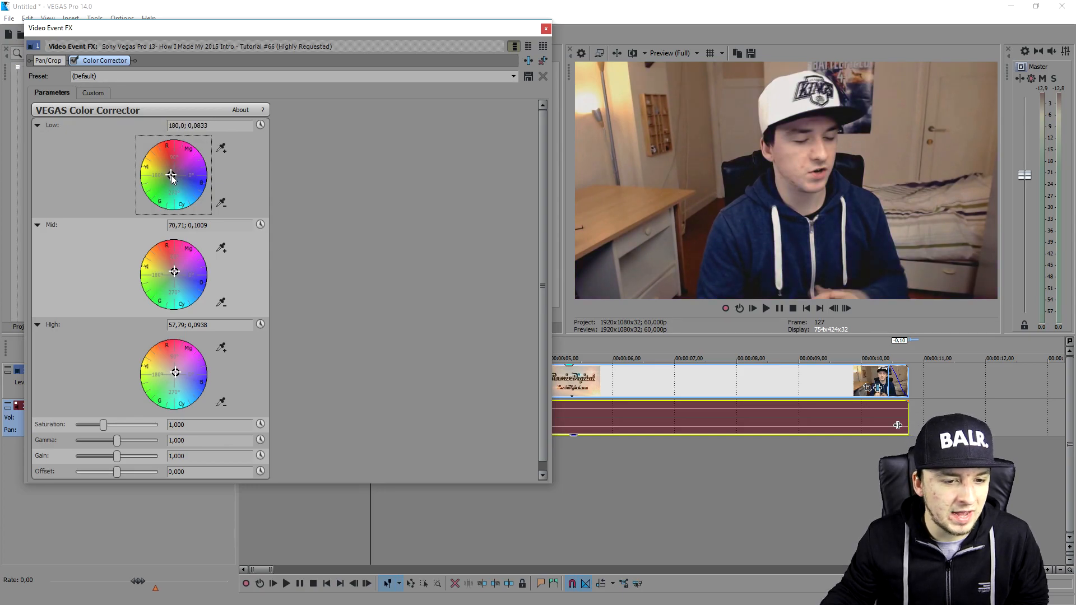
drag(172, 175, 165, 178)
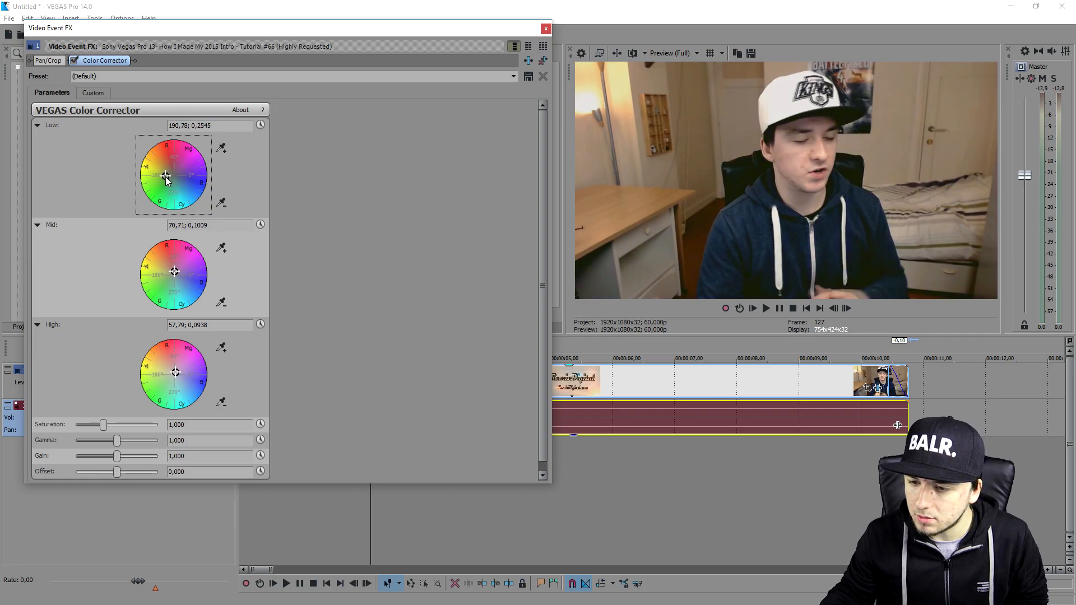
drag(165, 176, 168, 178)
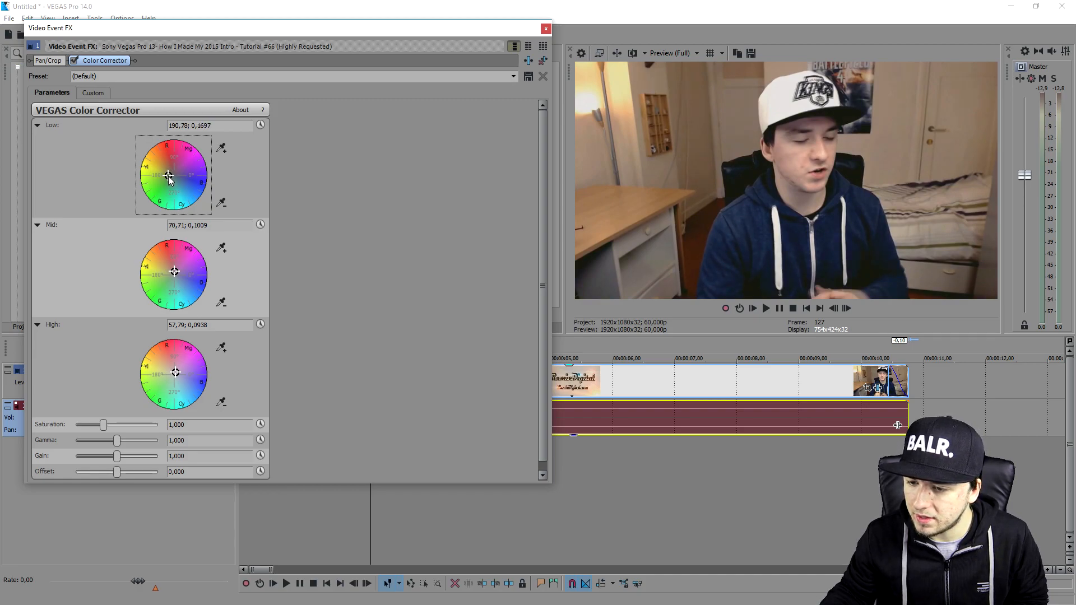
drag(170, 178, 168, 175)
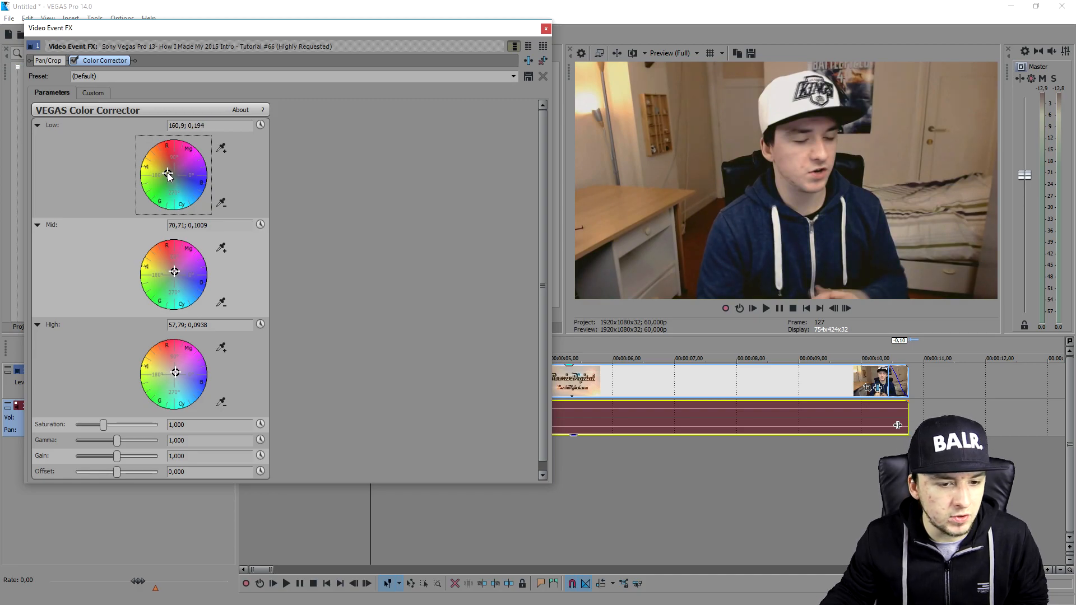
mouse_move(175, 273)
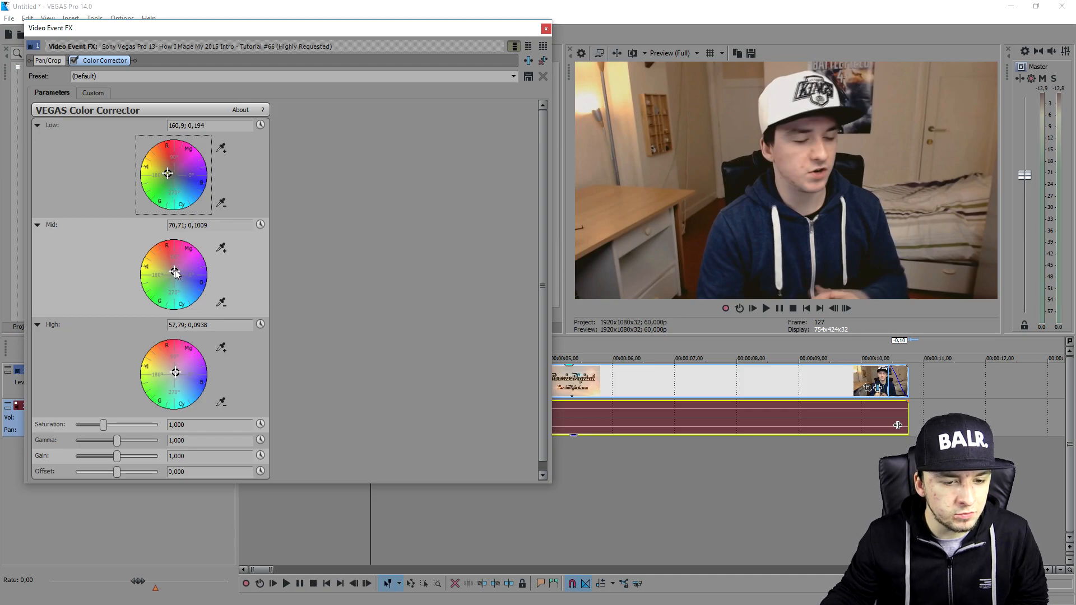
- Set the Mid wheel to 0,0; 0,1167 and the High wheel to 3,03; 0,3004
drag(175, 270, 176, 274)
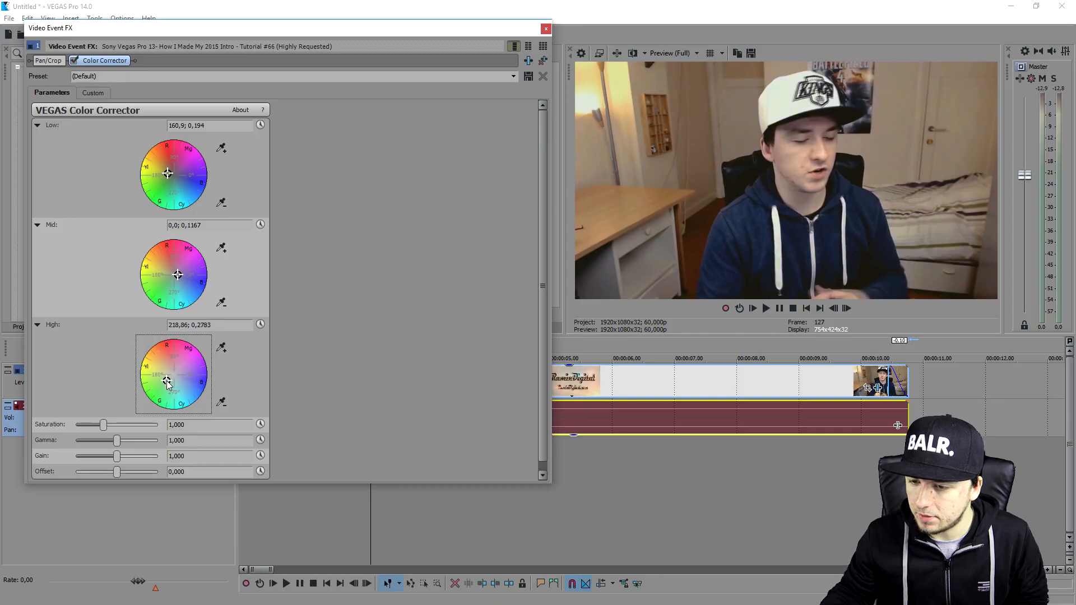
drag(166, 381, 172, 382)
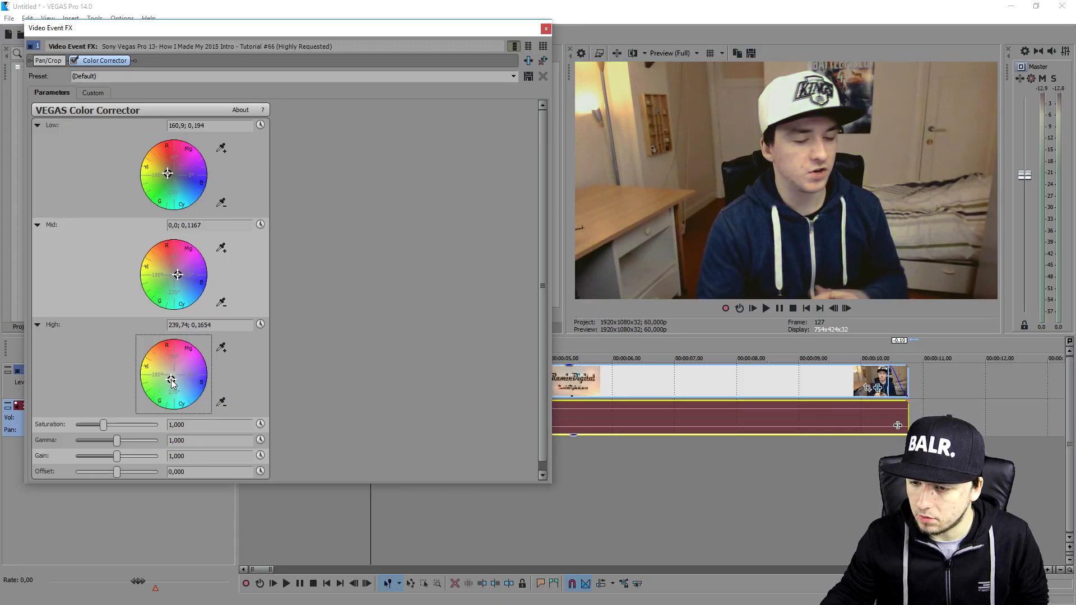
drag(171, 382, 184, 376)
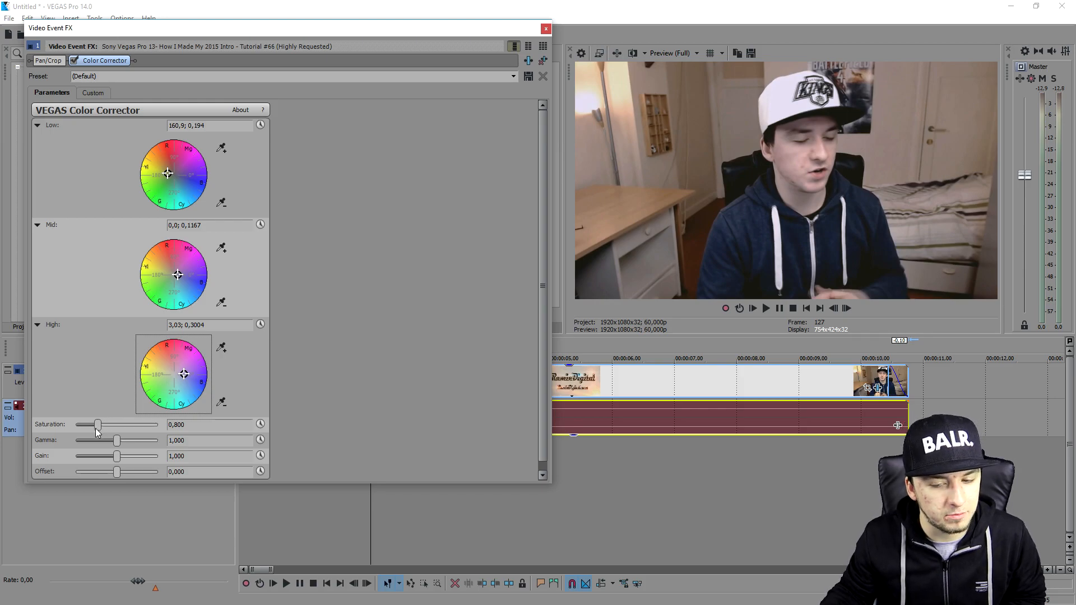
- Try grayscale and stronger saturation values, then set saturation to 1,571
drag(98, 425, 76, 425)
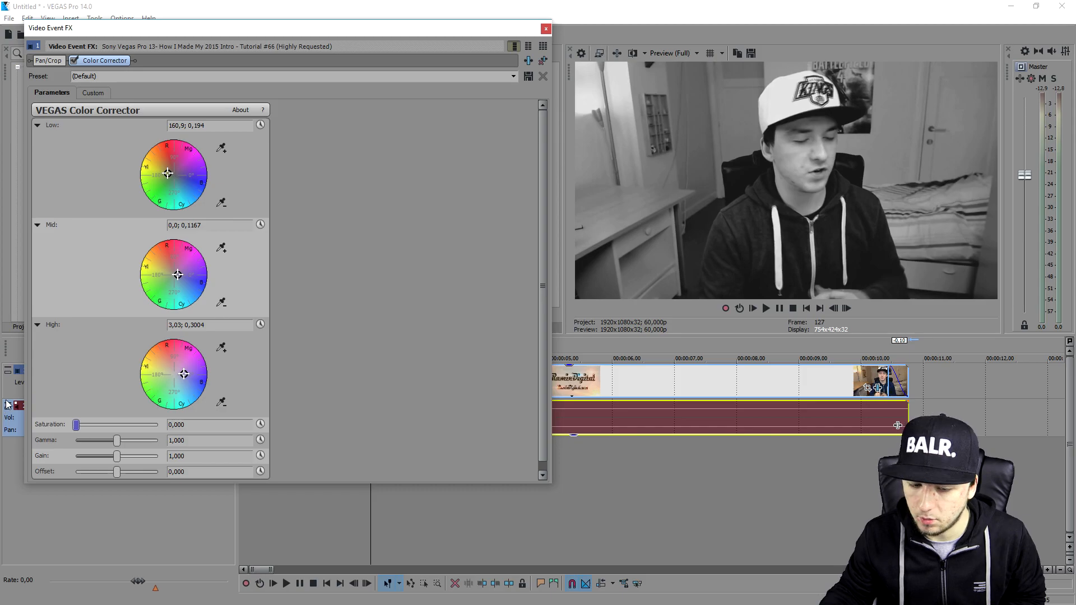
drag(76, 425, 116, 425)
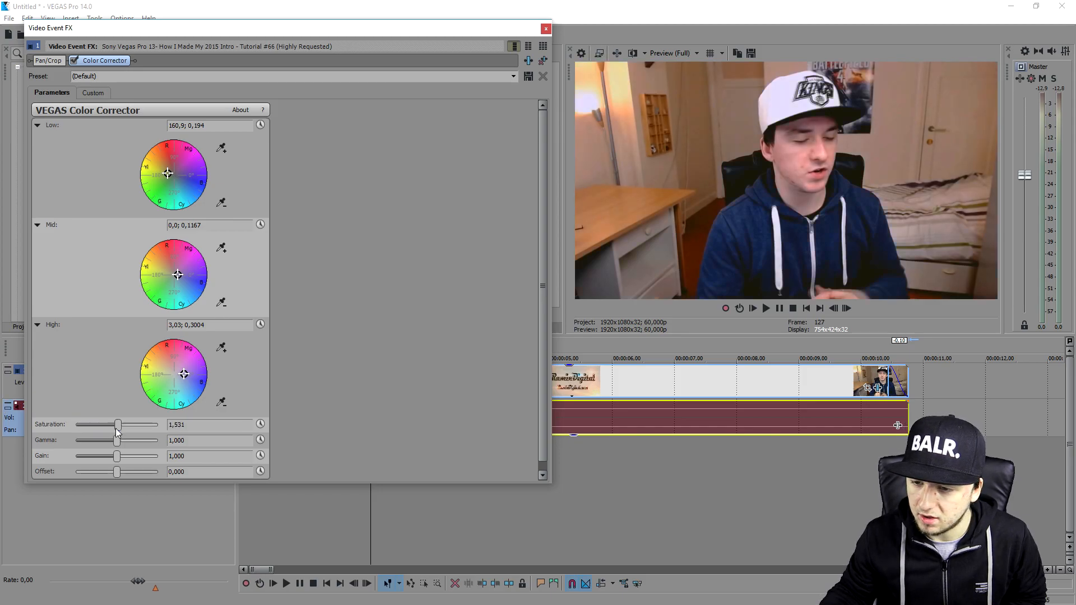
drag(117, 425, 121, 425)
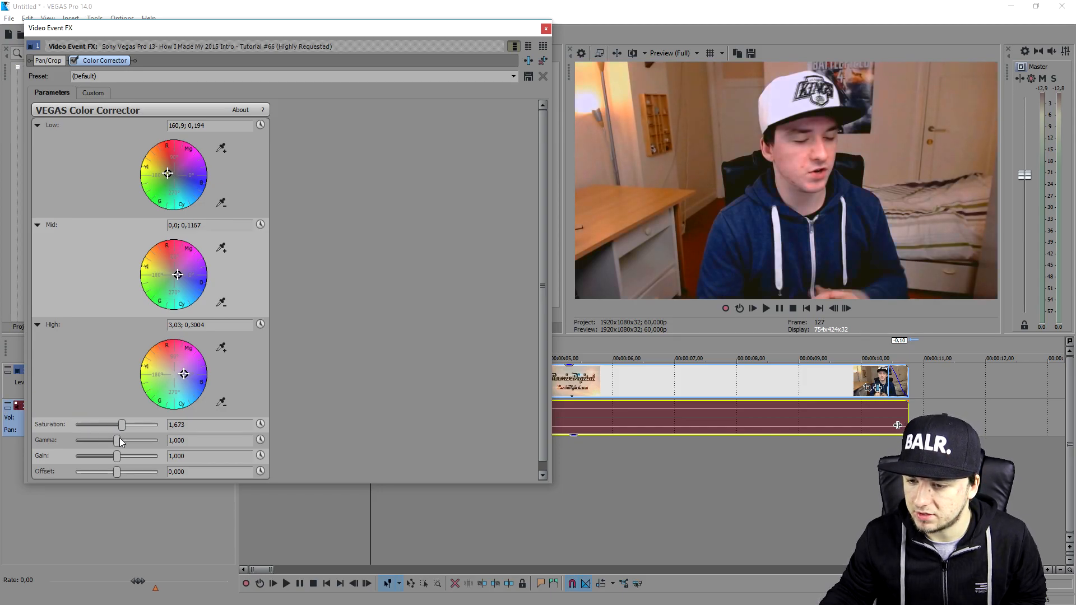
drag(122, 424, 103, 425)
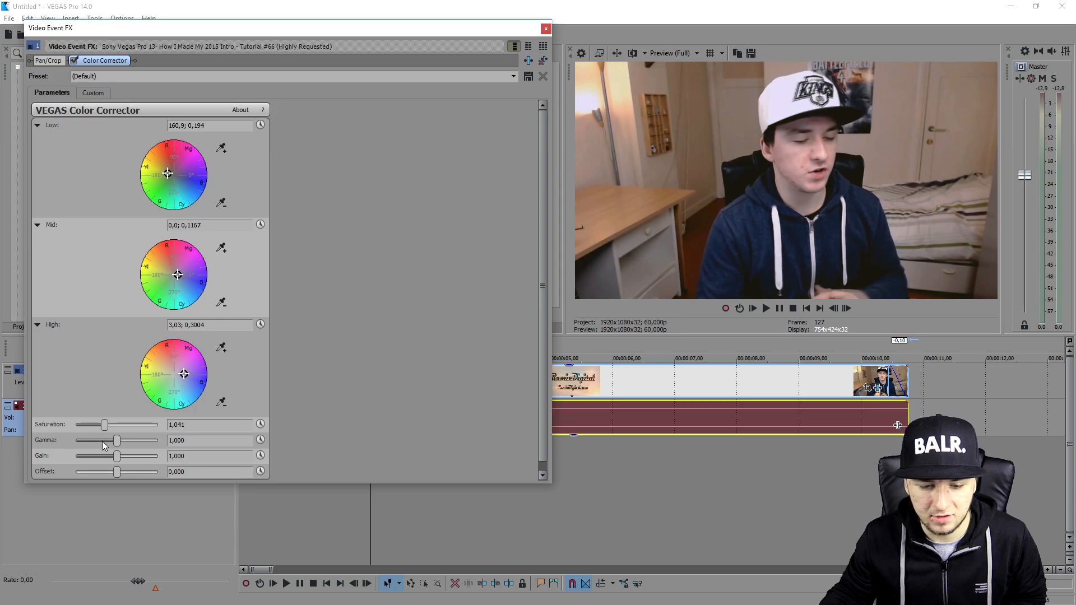
drag(103, 424, 114, 425)
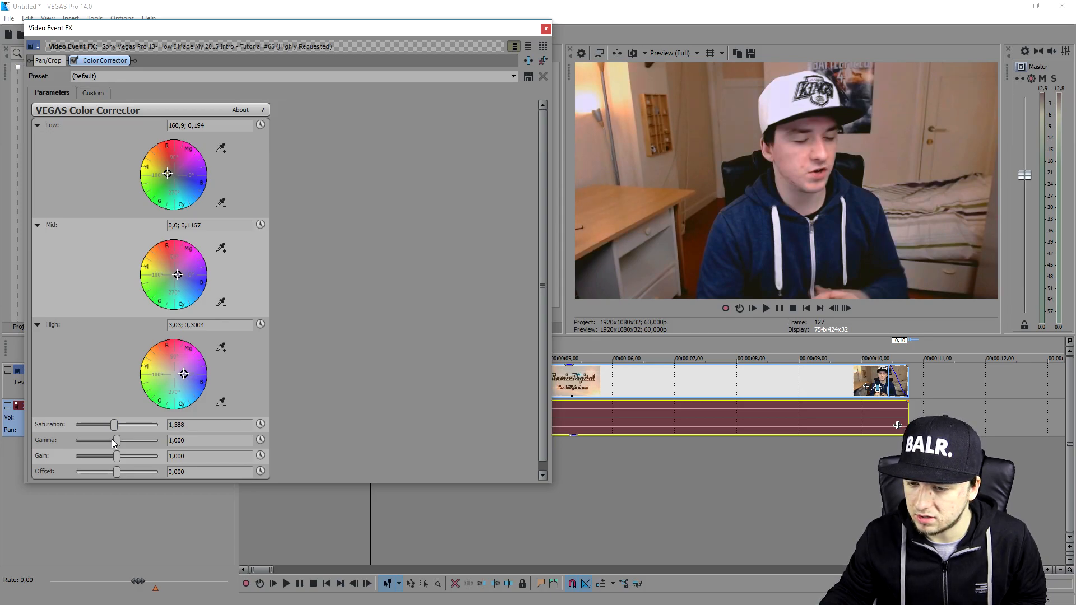
drag(114, 425, 120, 425)
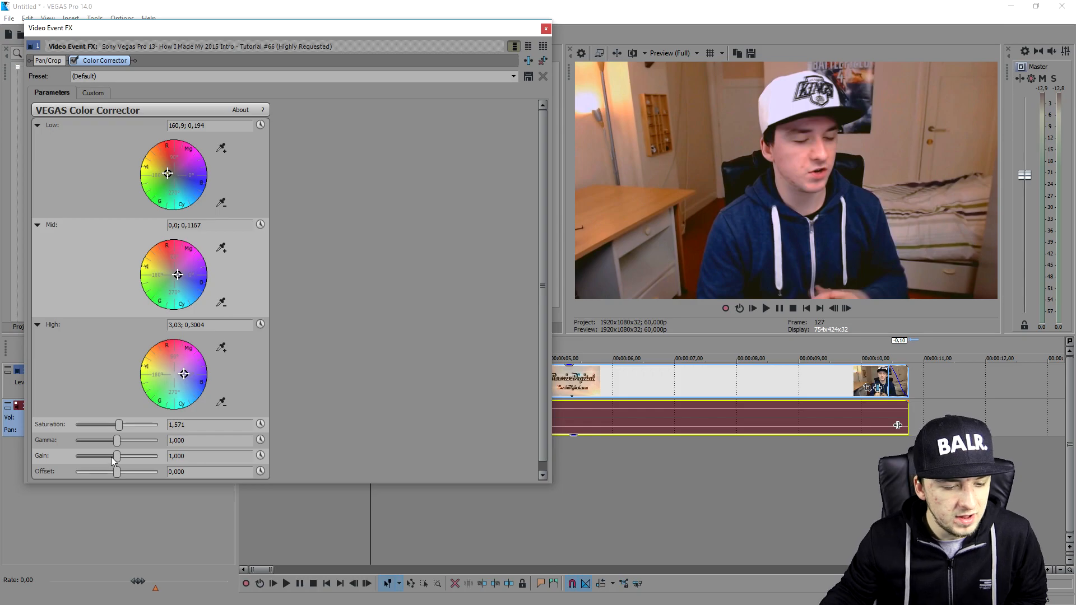
- Set gamma to 1,034 and gain to 1,048 after trying darker and brighter values
drag(116, 440, 101, 440)
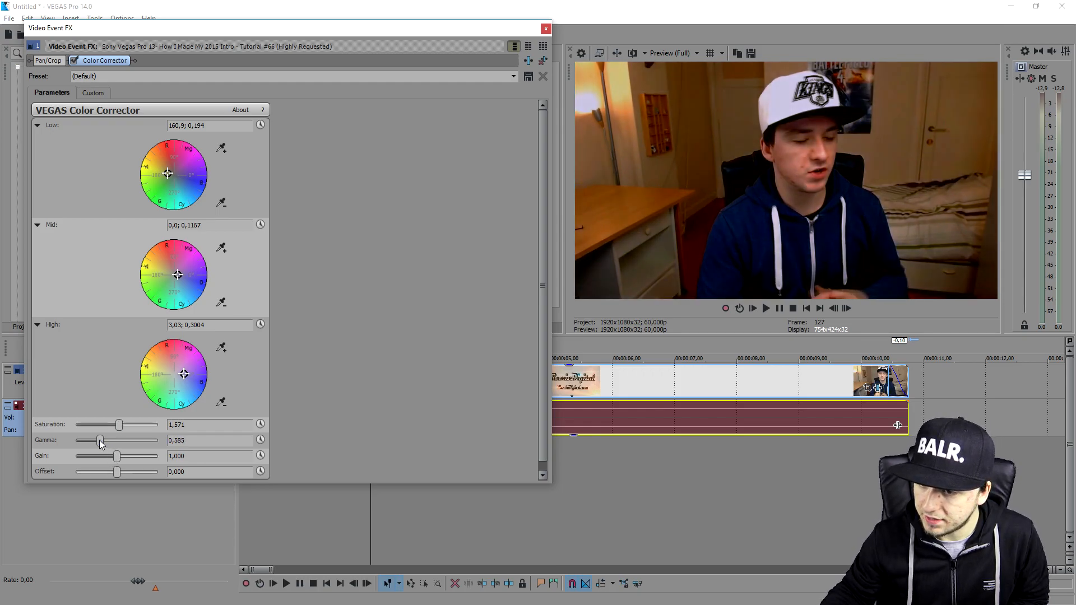
drag(100, 441, 143, 440)
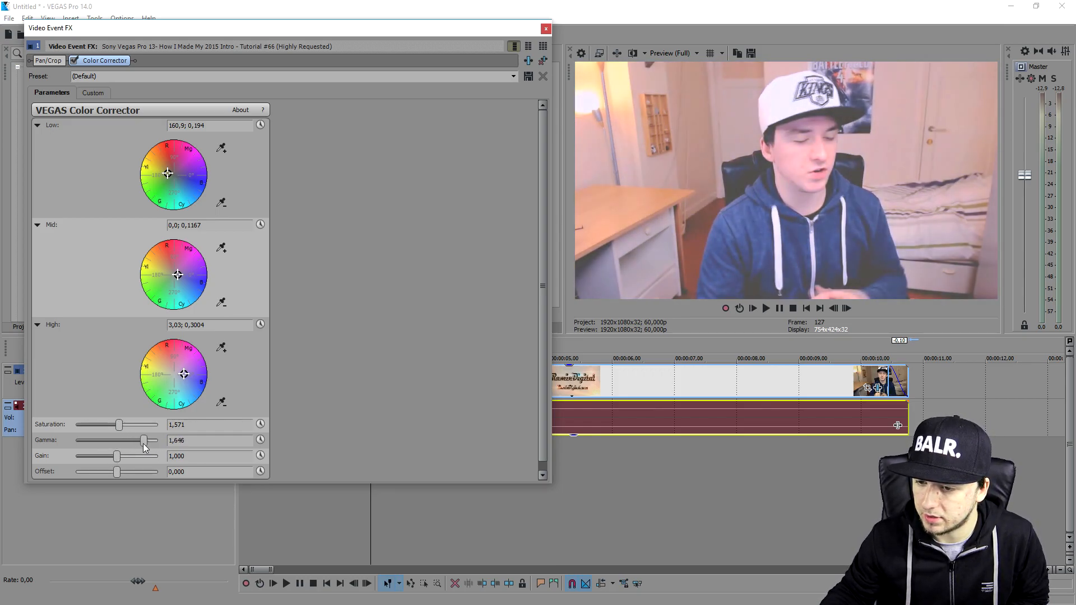
drag(143, 440, 113, 440)
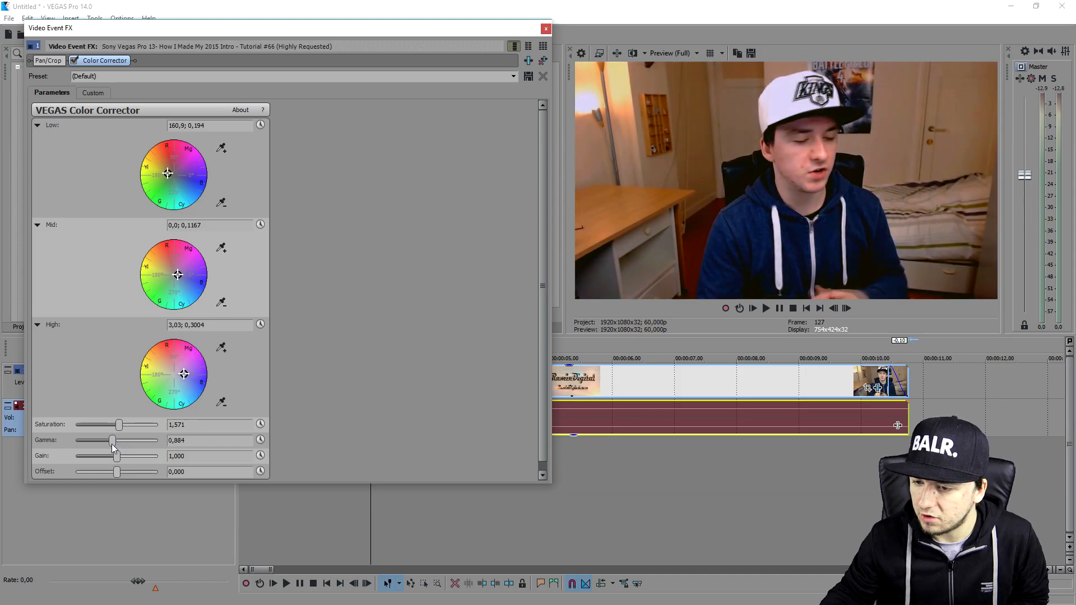
drag(113, 441, 118, 441)
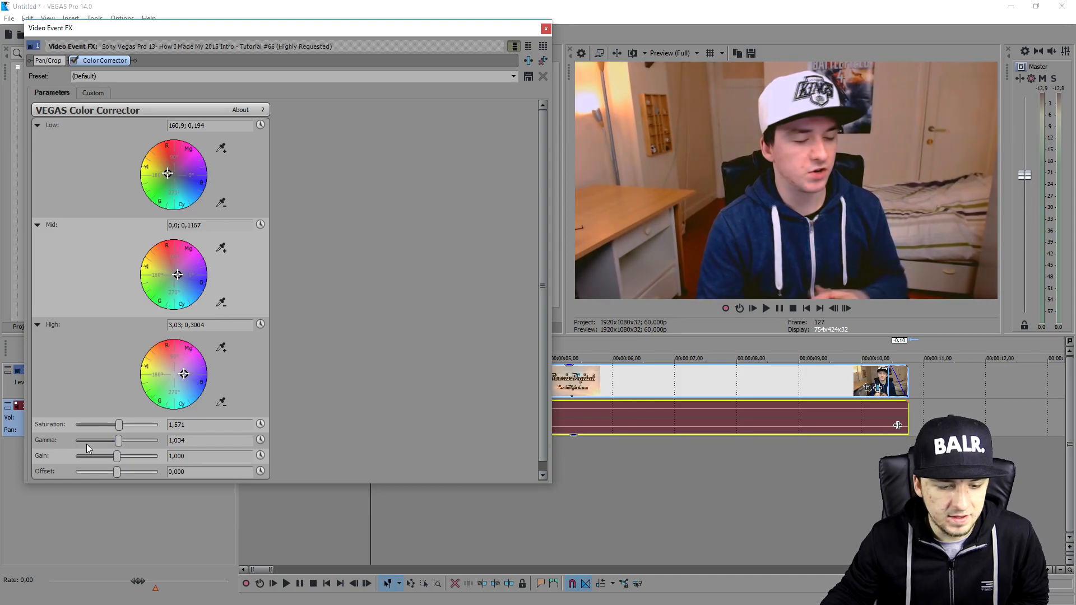
drag(117, 456, 126, 456)
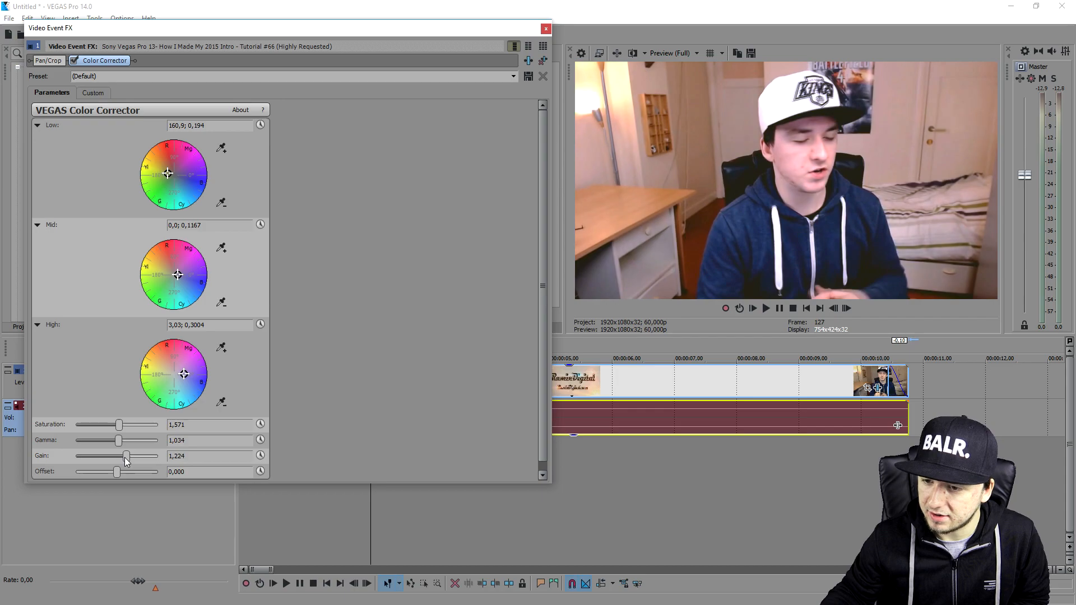
drag(126, 457, 117, 456)
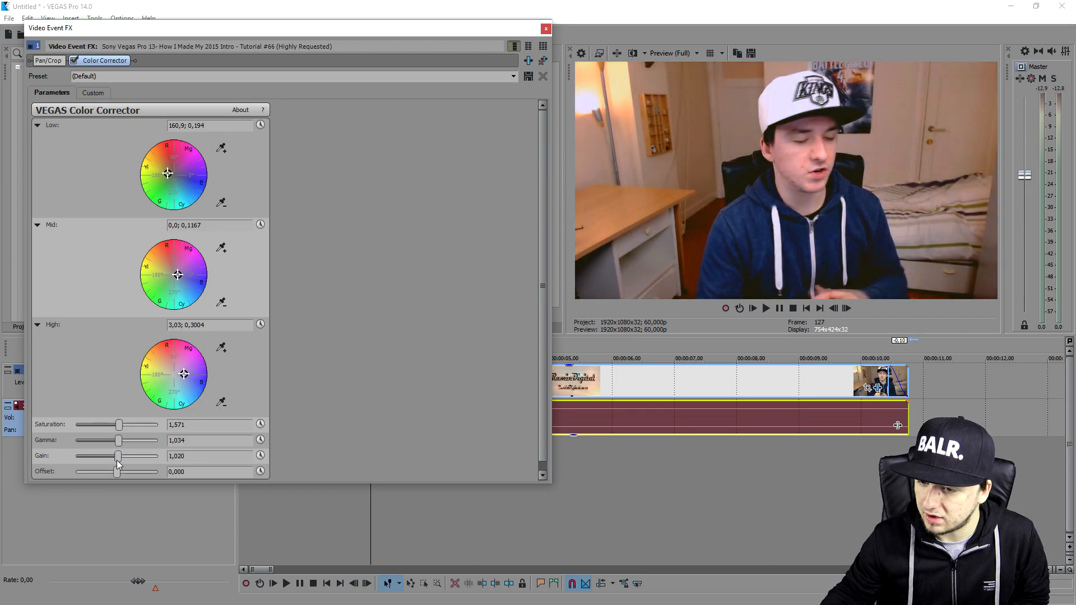
drag(117, 456, 121, 456)
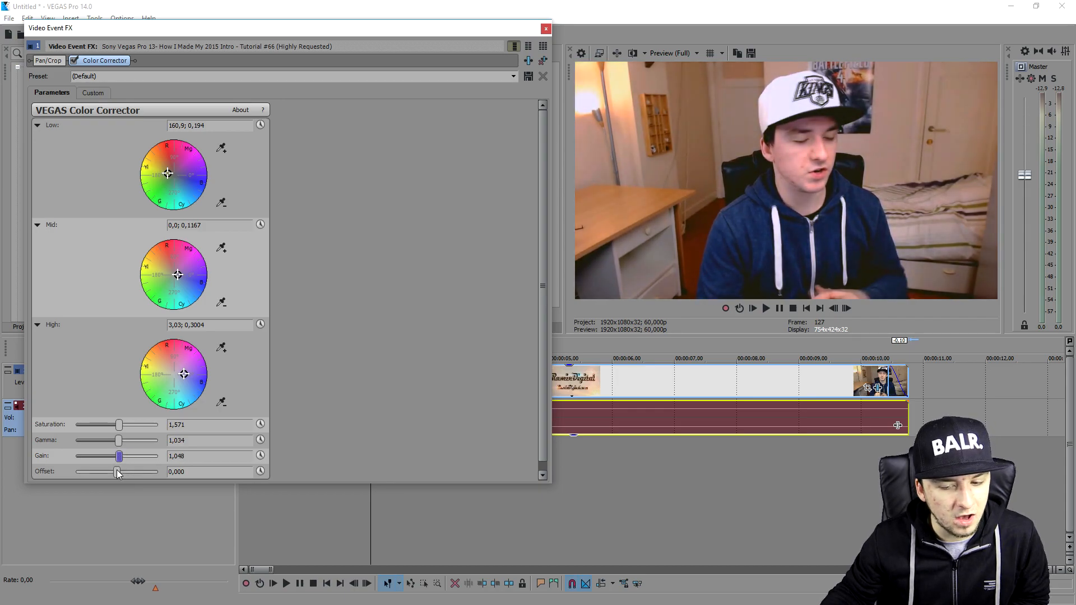
- Swing the offset between black and white extremes, then set it to about -8,639
drag(116, 471, 122, 472)
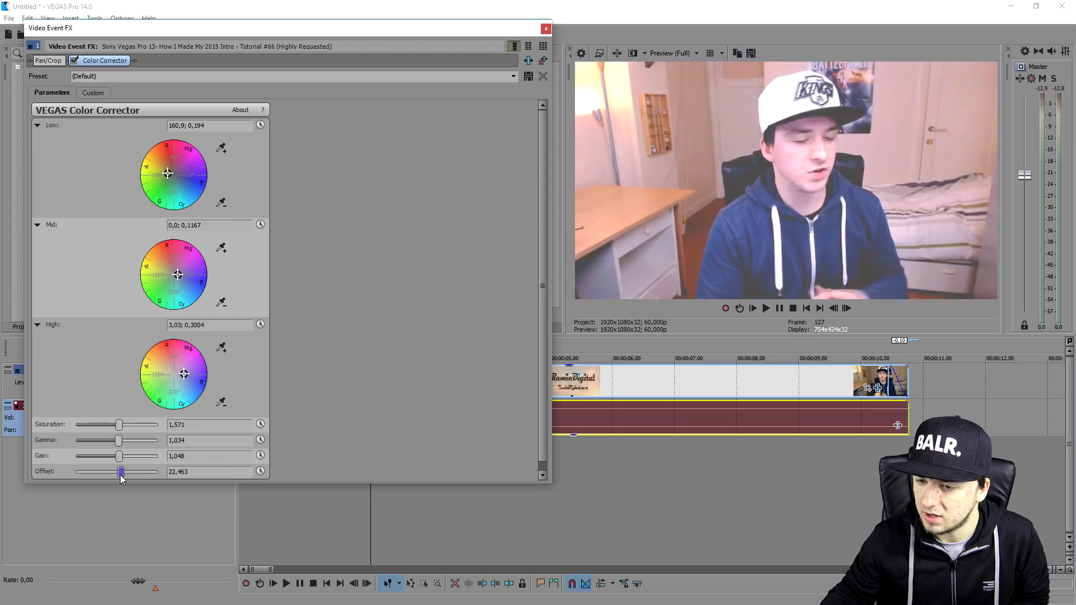
drag(122, 472, 88, 472)
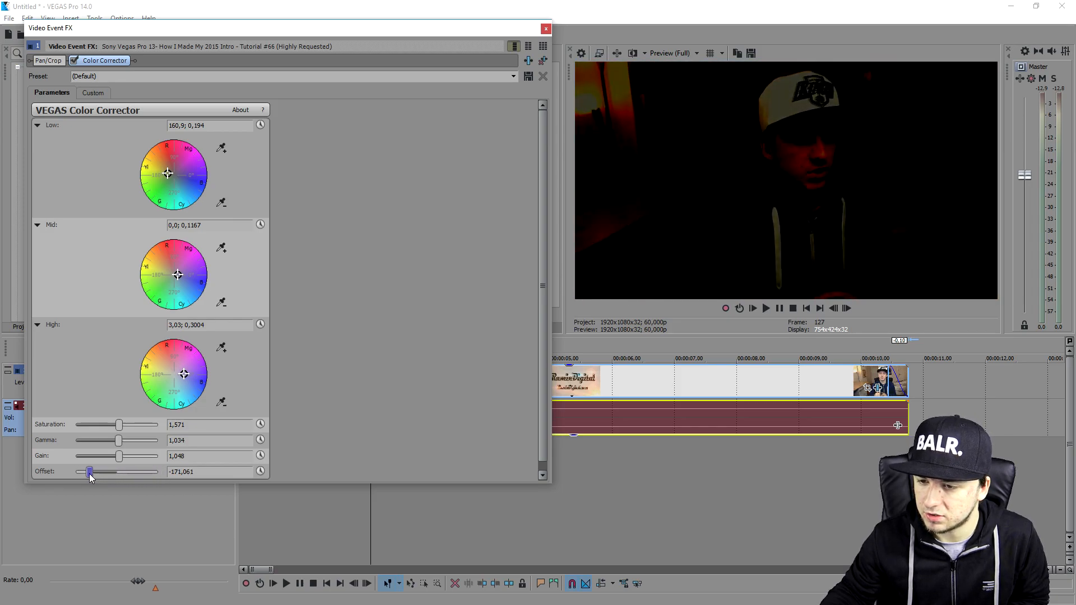
drag(89, 472, 151, 472)
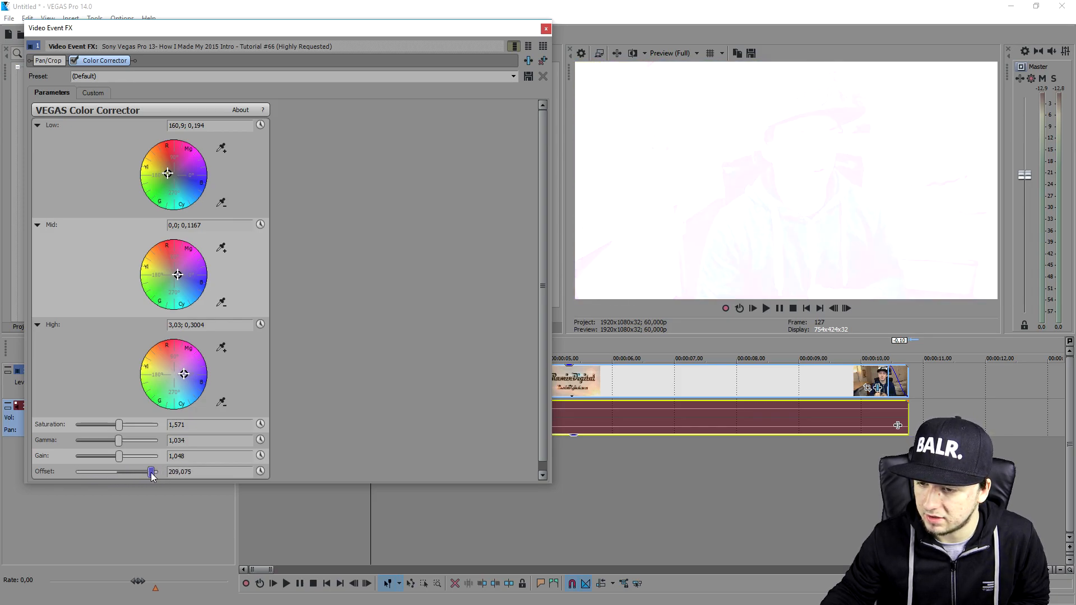
drag(151, 472, 158, 472)
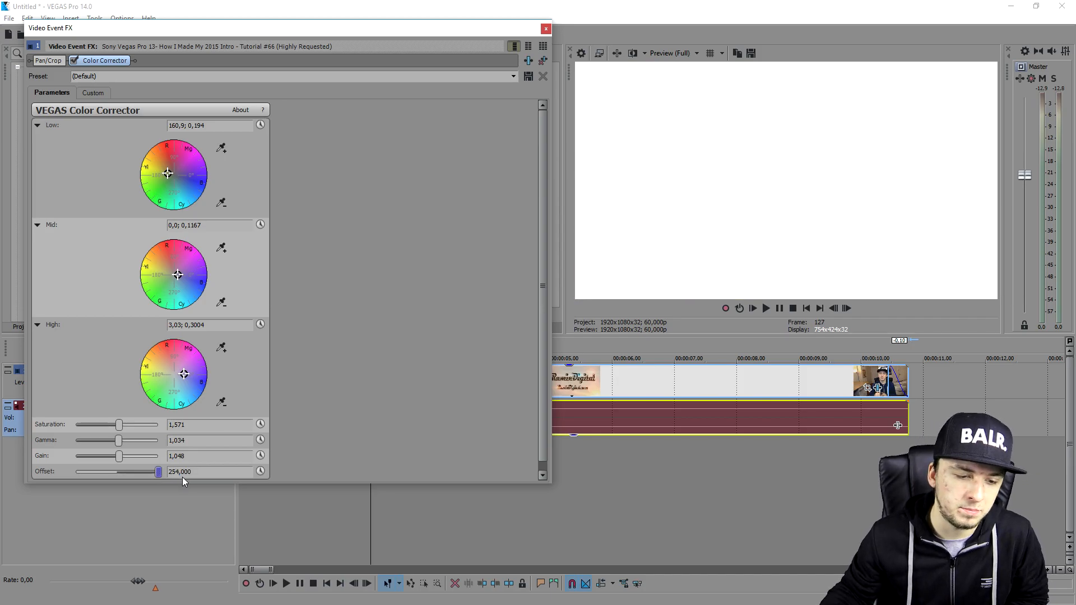
drag(158, 471, 122, 471)
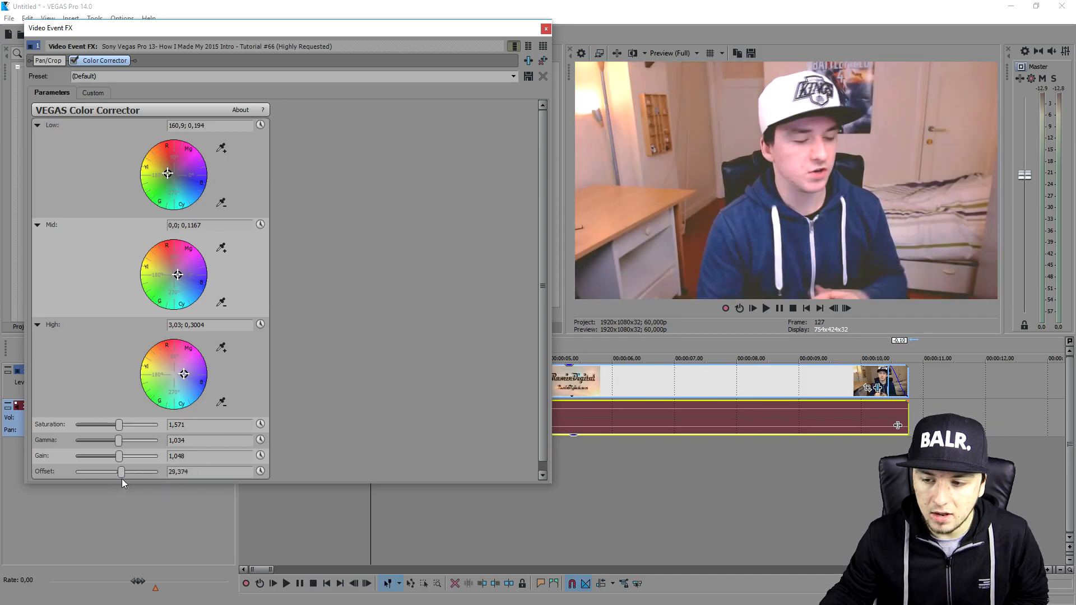
drag(122, 471, 115, 471)
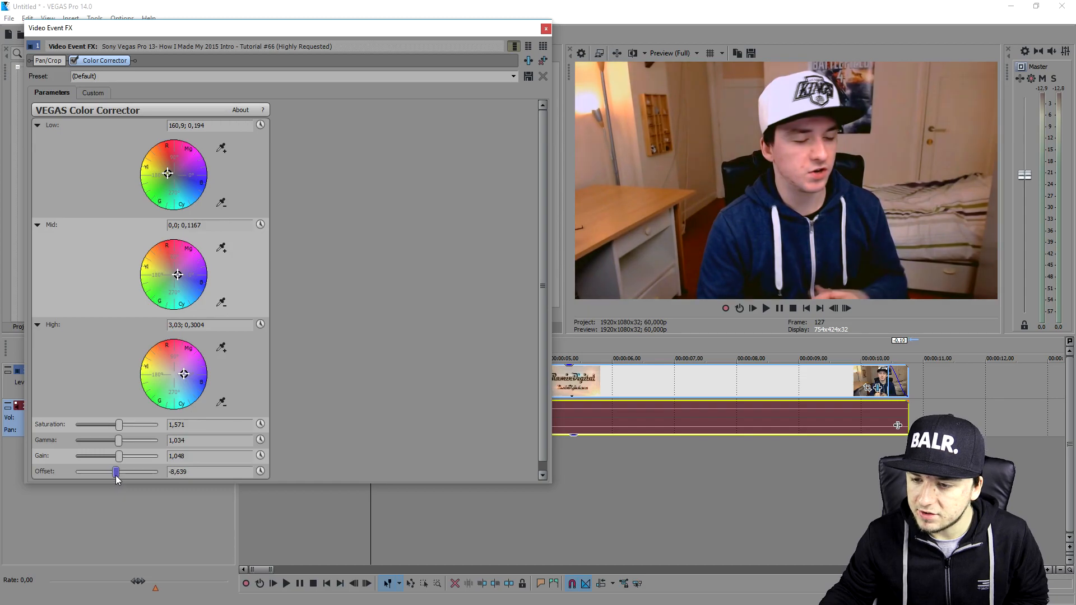